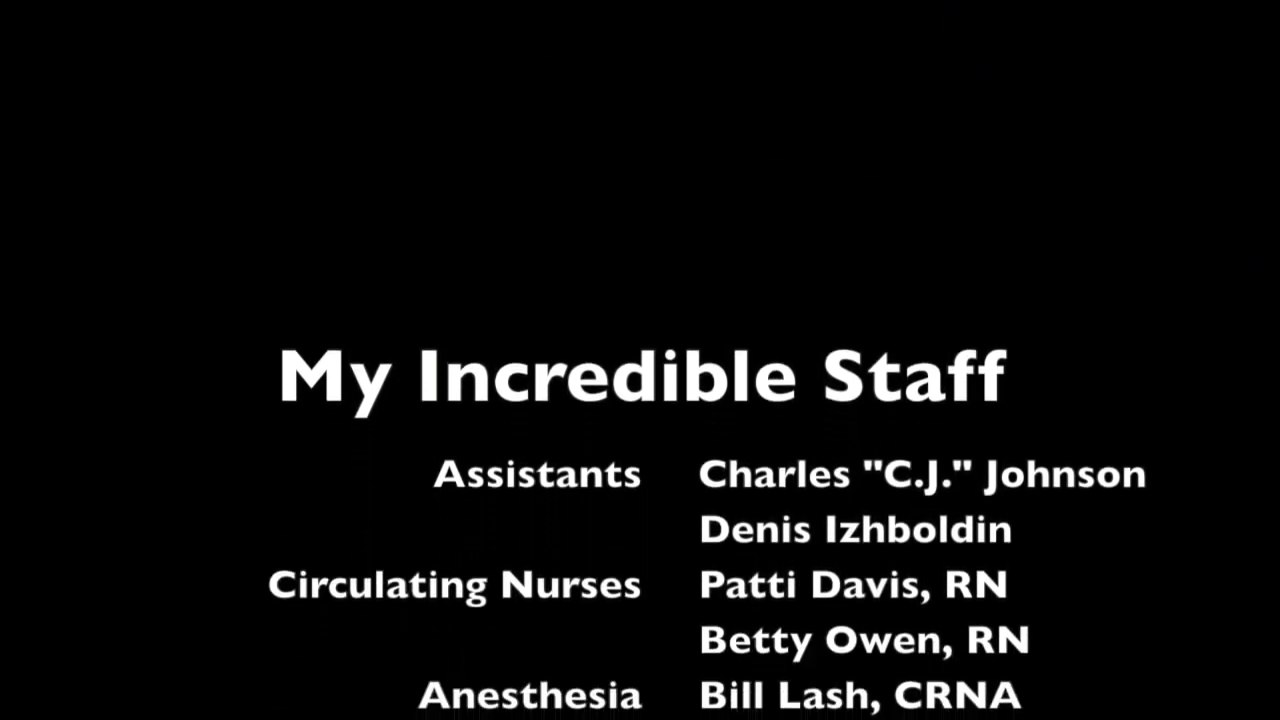
scroll(up, 3)
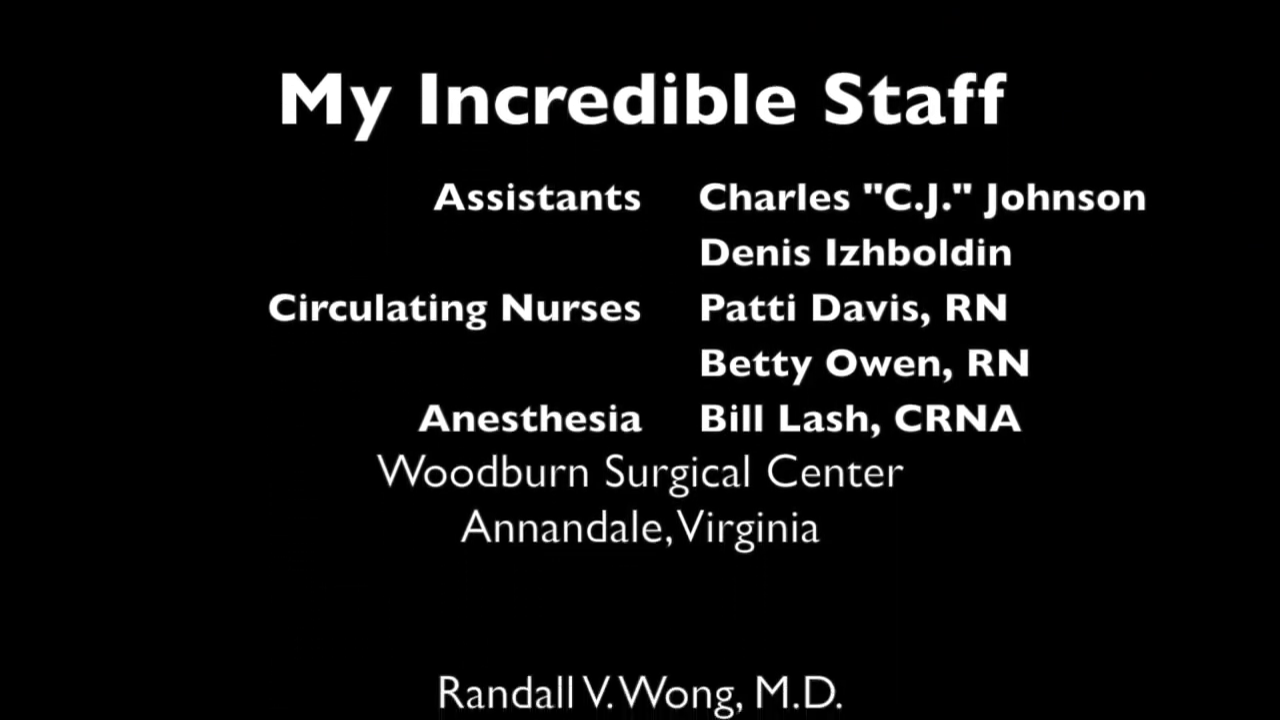